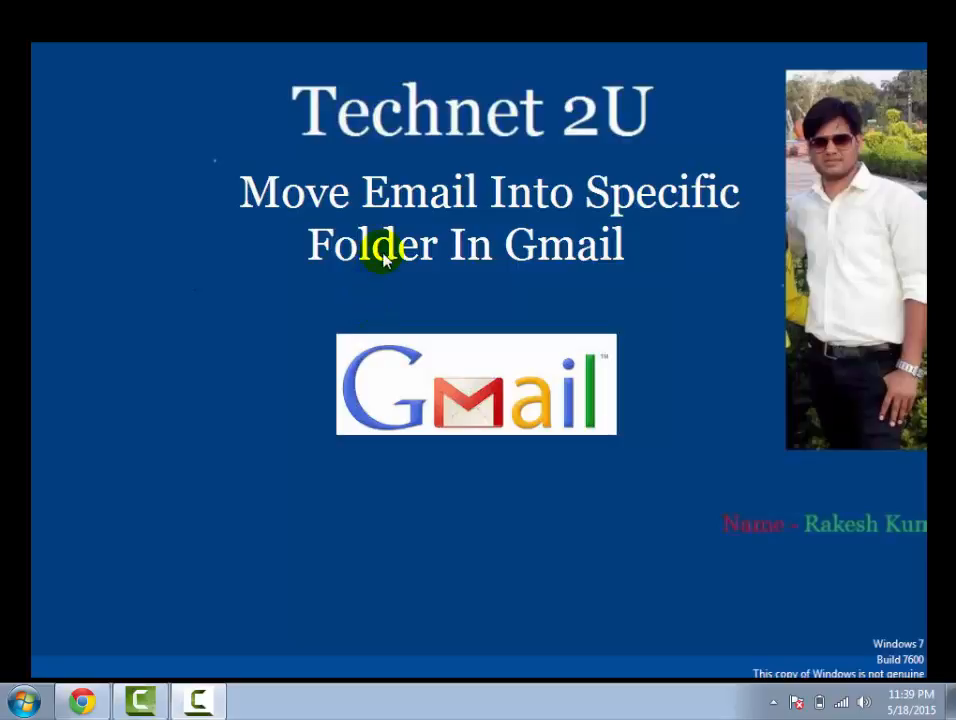
mouse_move(476, 208)
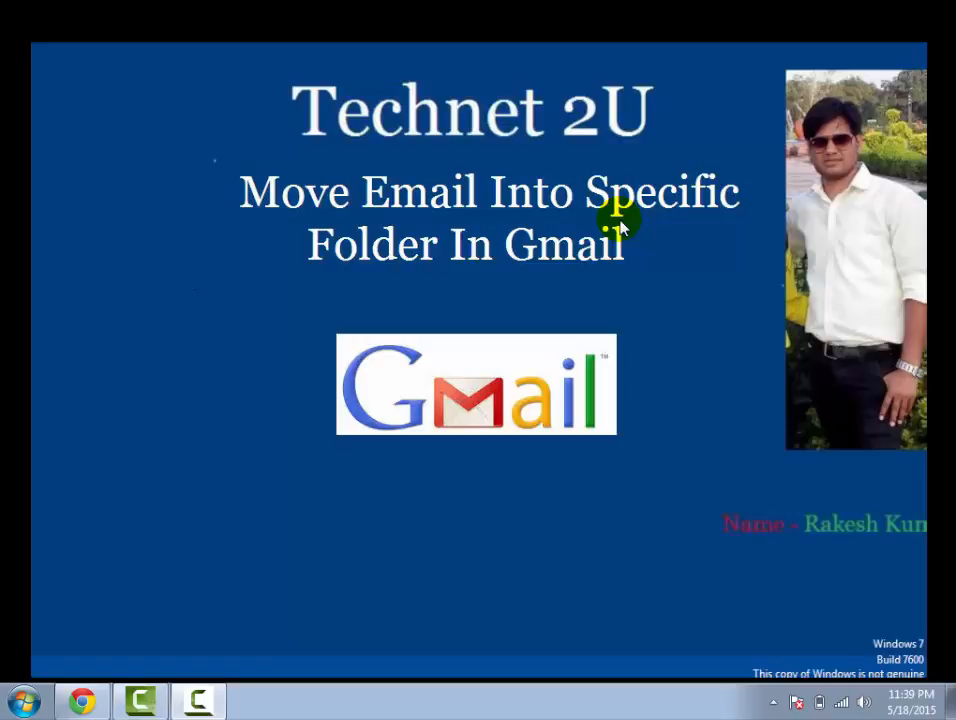
mouse_move(538, 320)
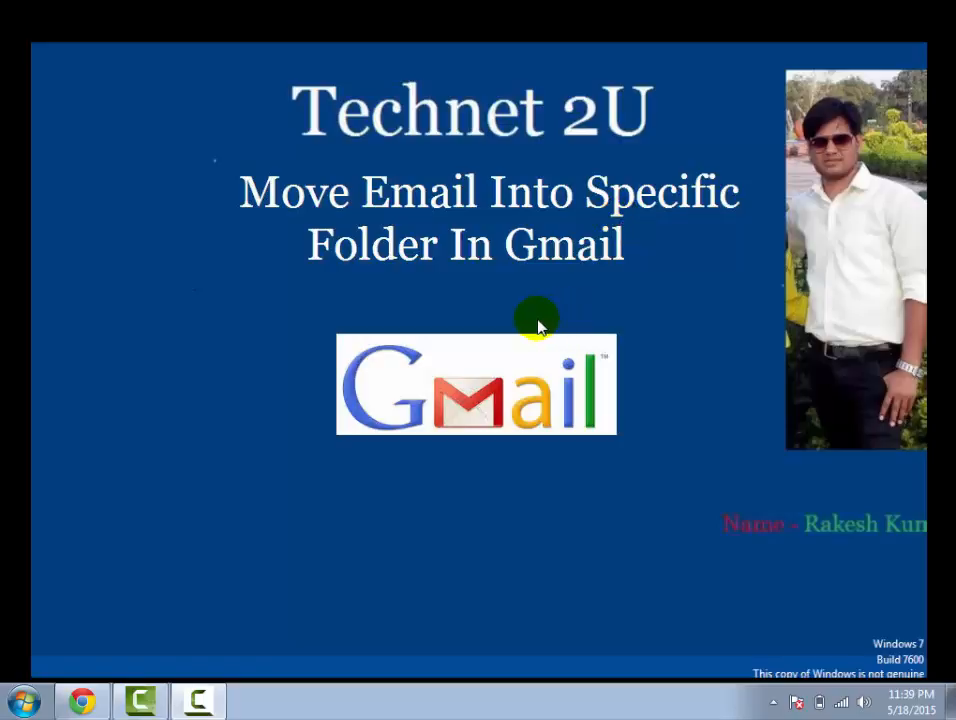
mouse_move(486, 330)
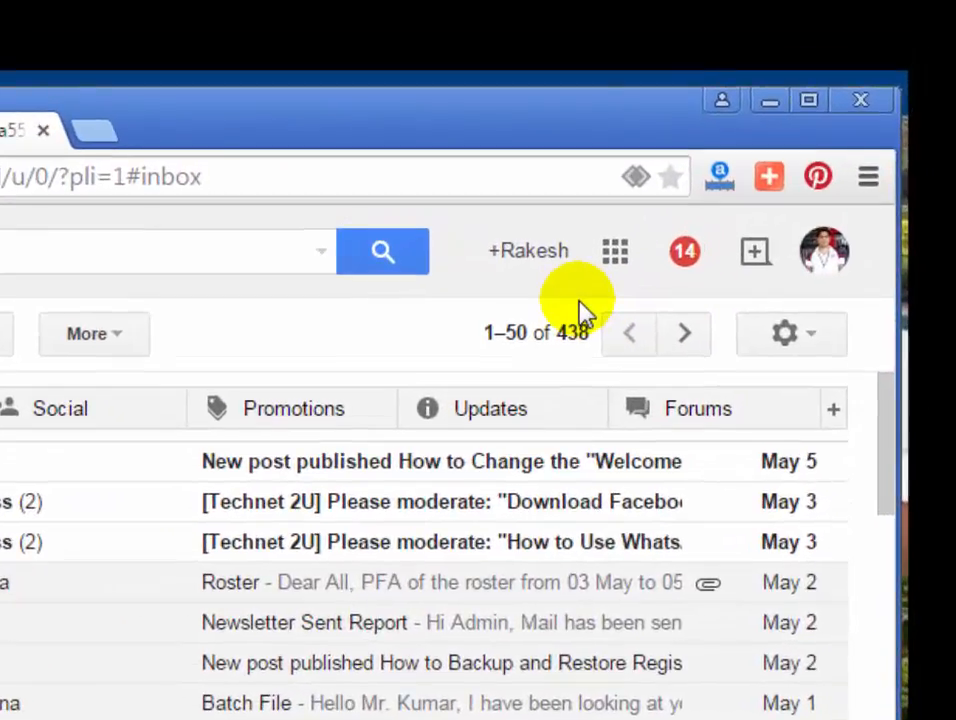
Step: Reach Gmail's Settings page on the General tab via the gear menu
click(536, 332)
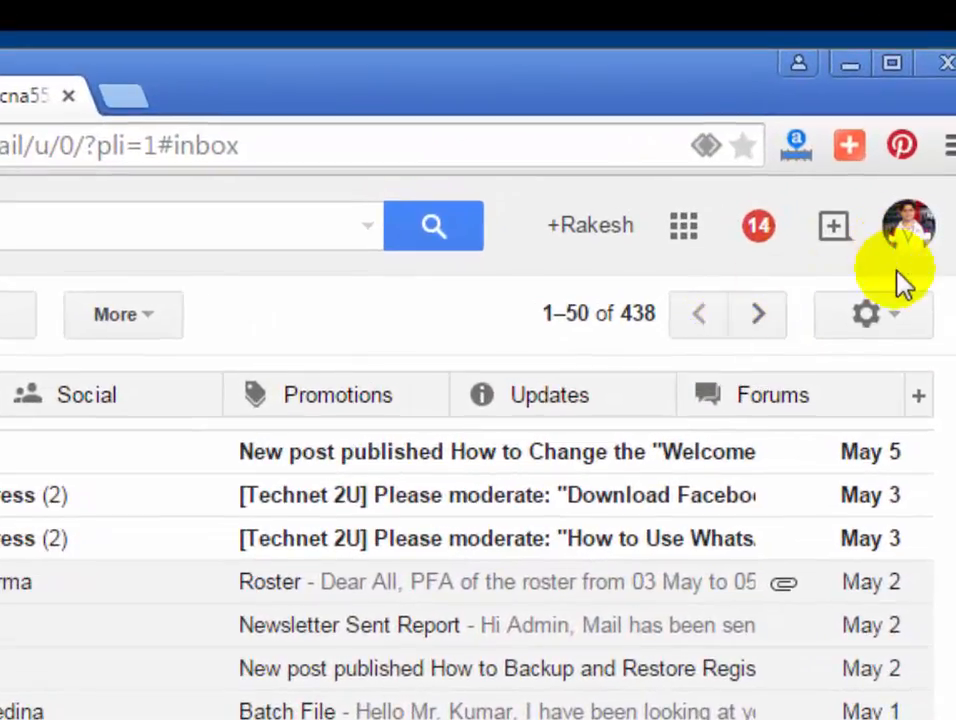
mouse_move(868, 314)
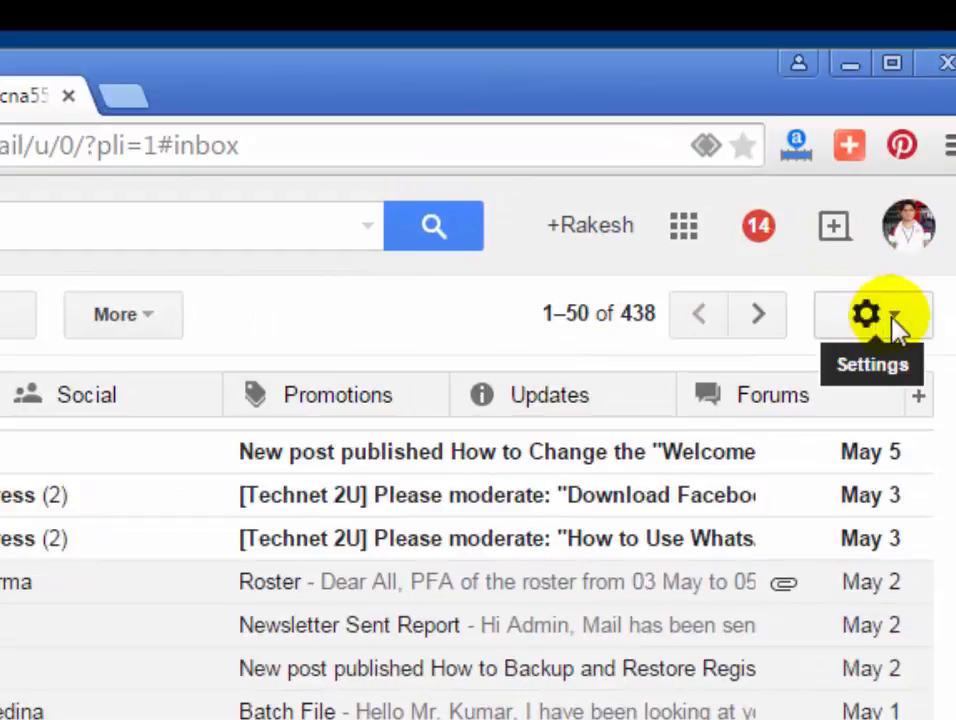
click(866, 312)
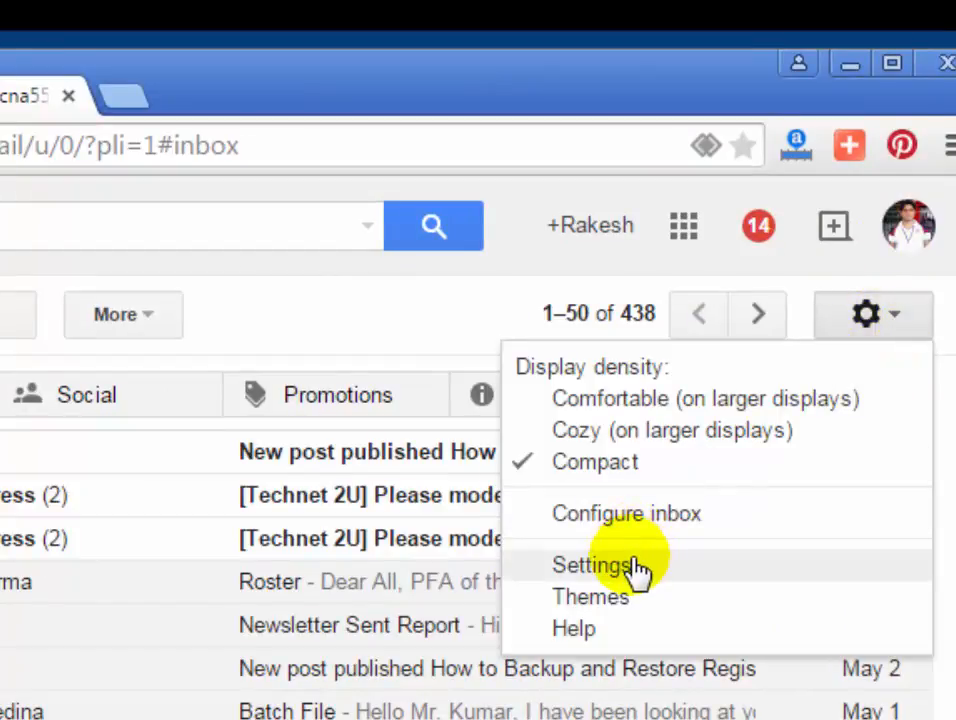
click(590, 564)
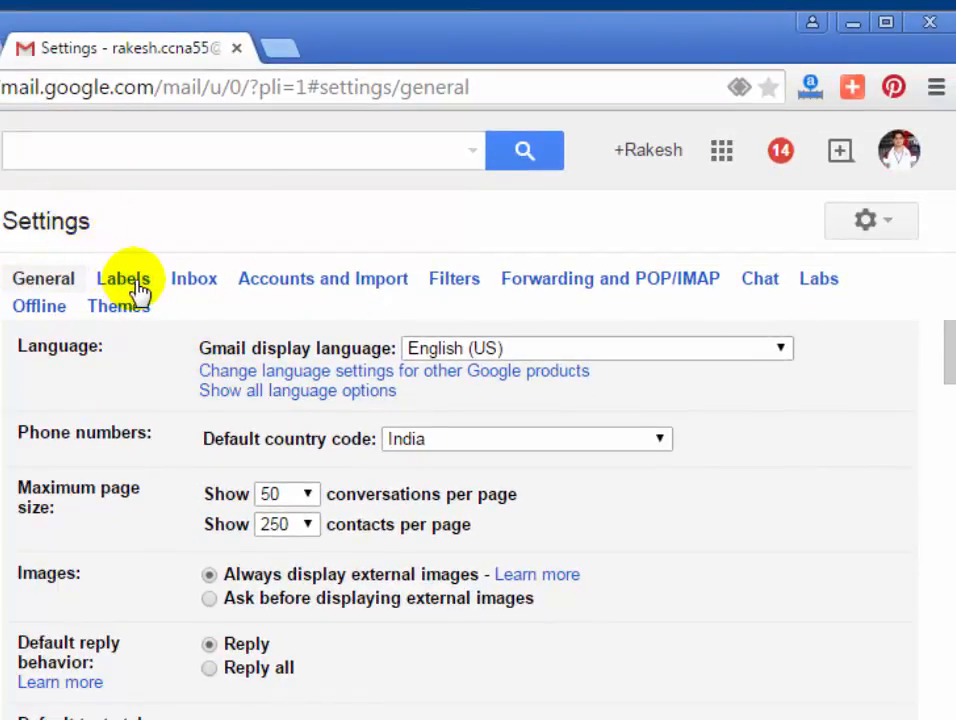
Step: Show the Labels settings scrolled down to the custom labels section
click(122, 278)
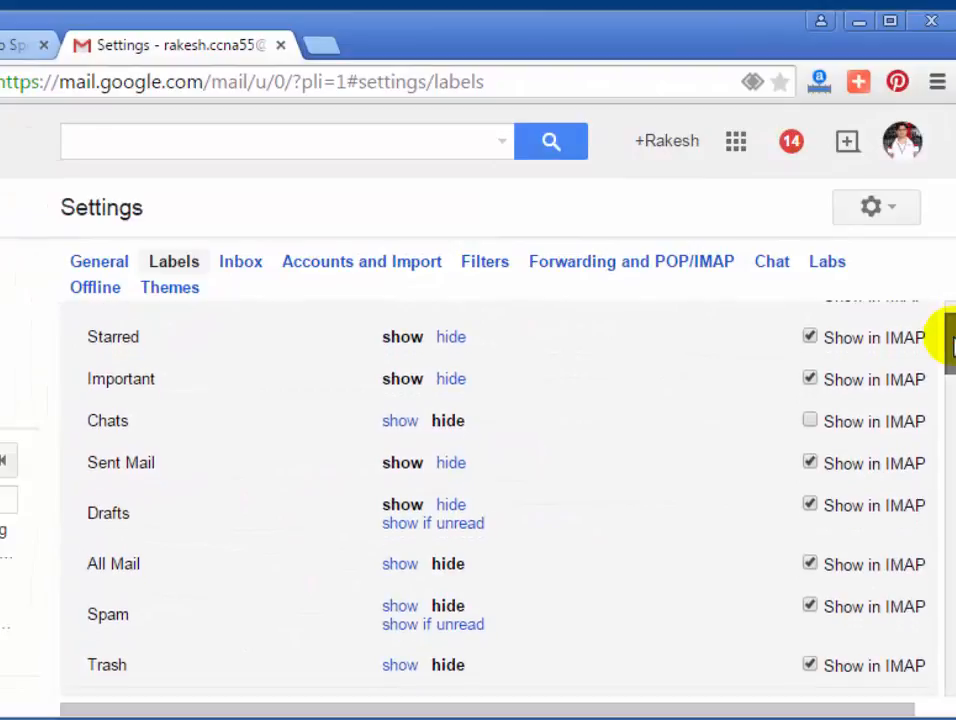
scroll(down, 3)
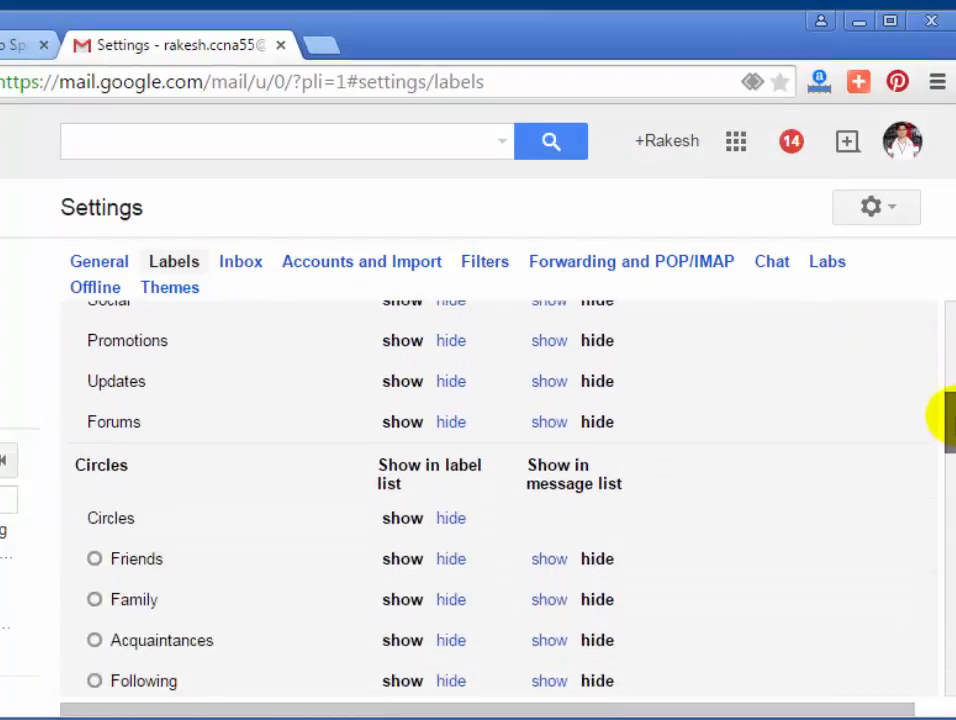
scroll(down, 3)
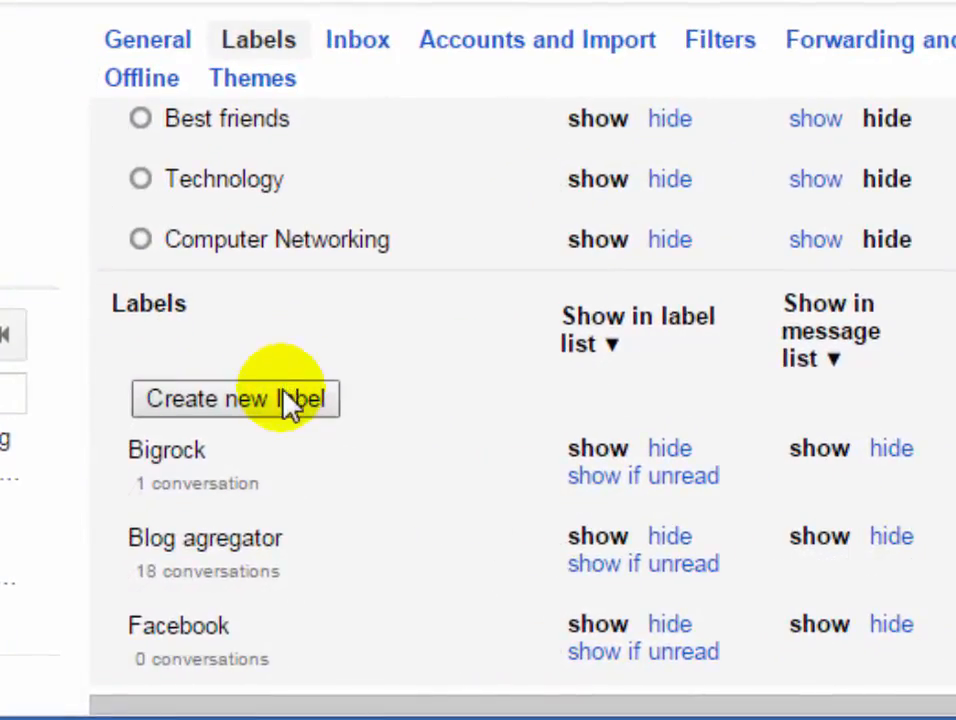
scroll(down, 3)
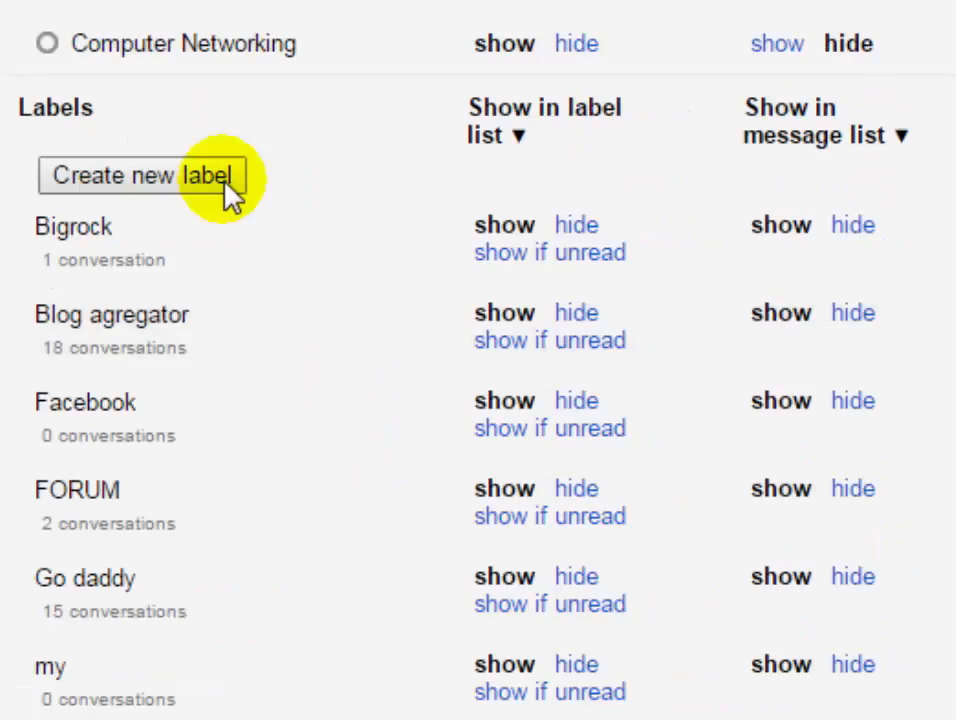
mouse_move(244, 190)
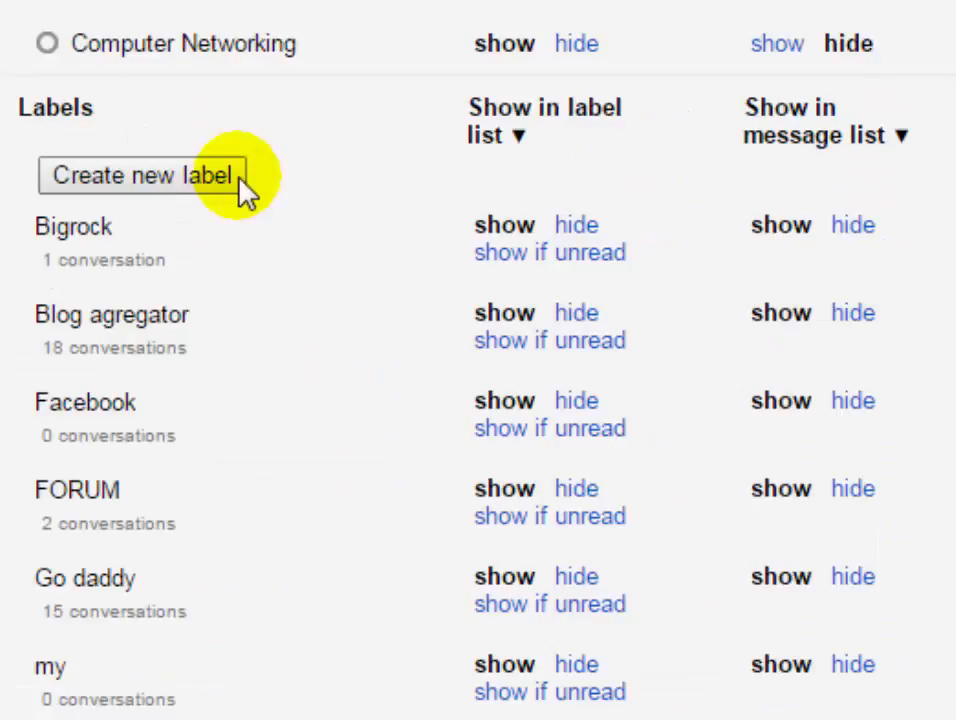
Step: Create a new label named 'Technet 2U'
click(140, 176)
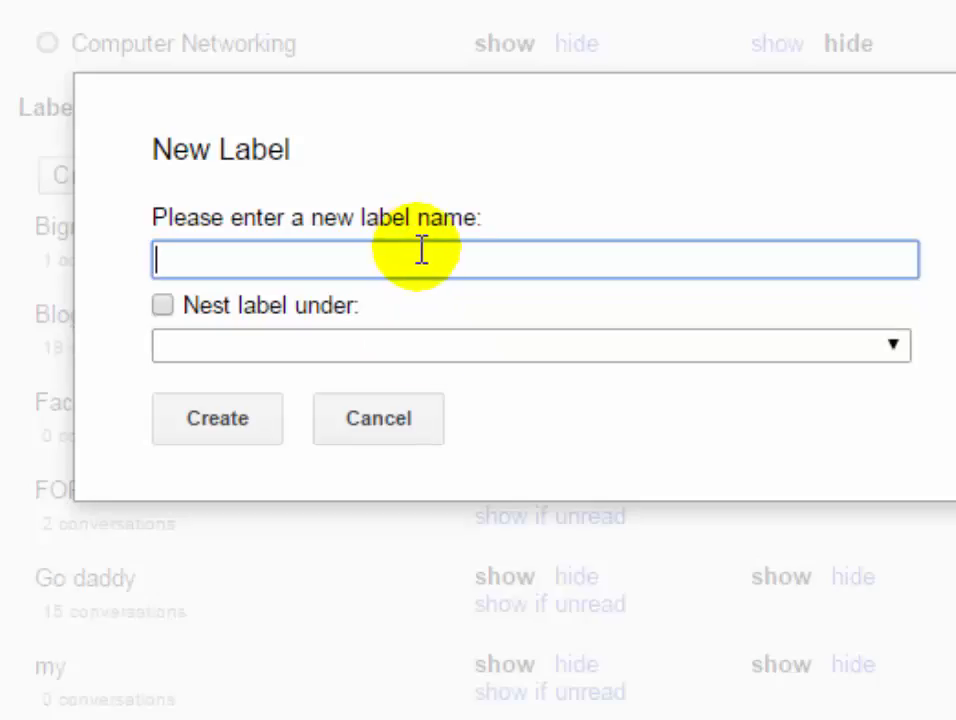
mouse_move(490, 260)
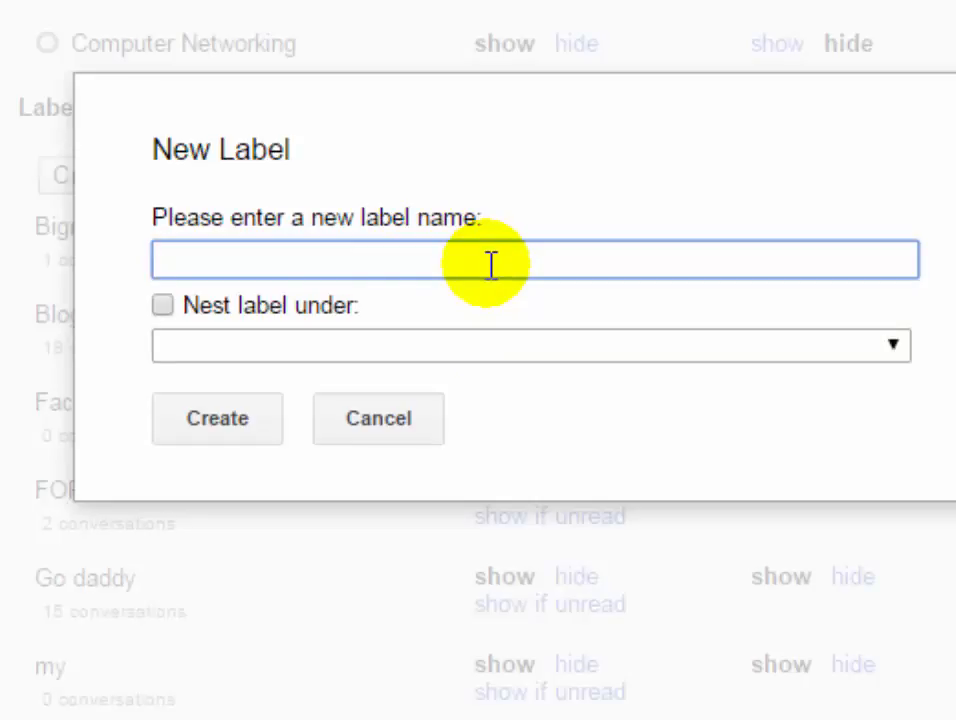
text(Technet 2)
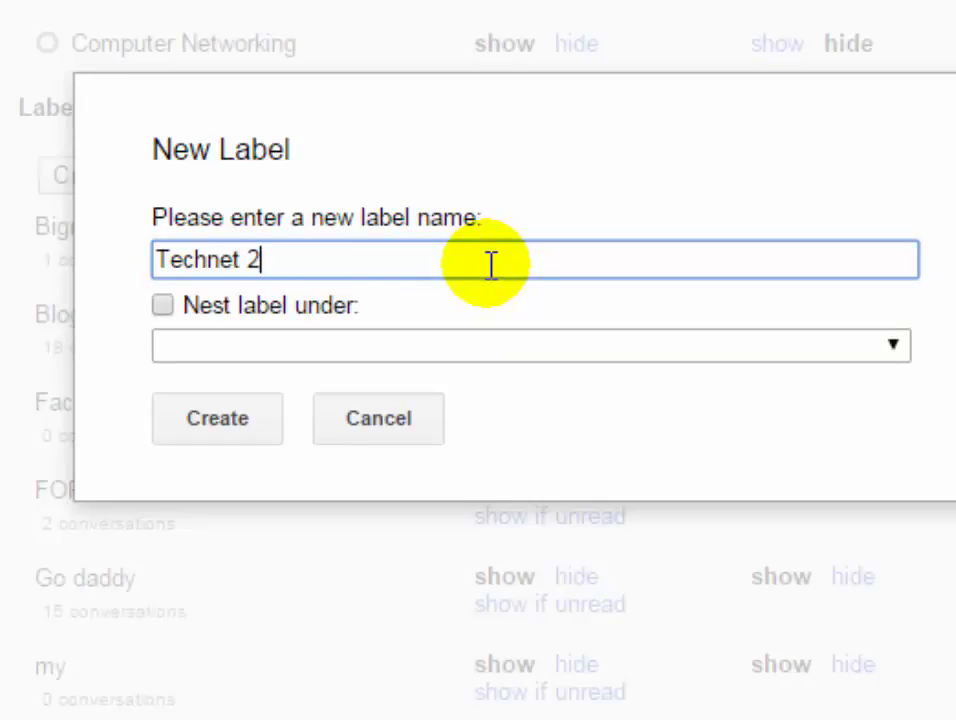
text(U)
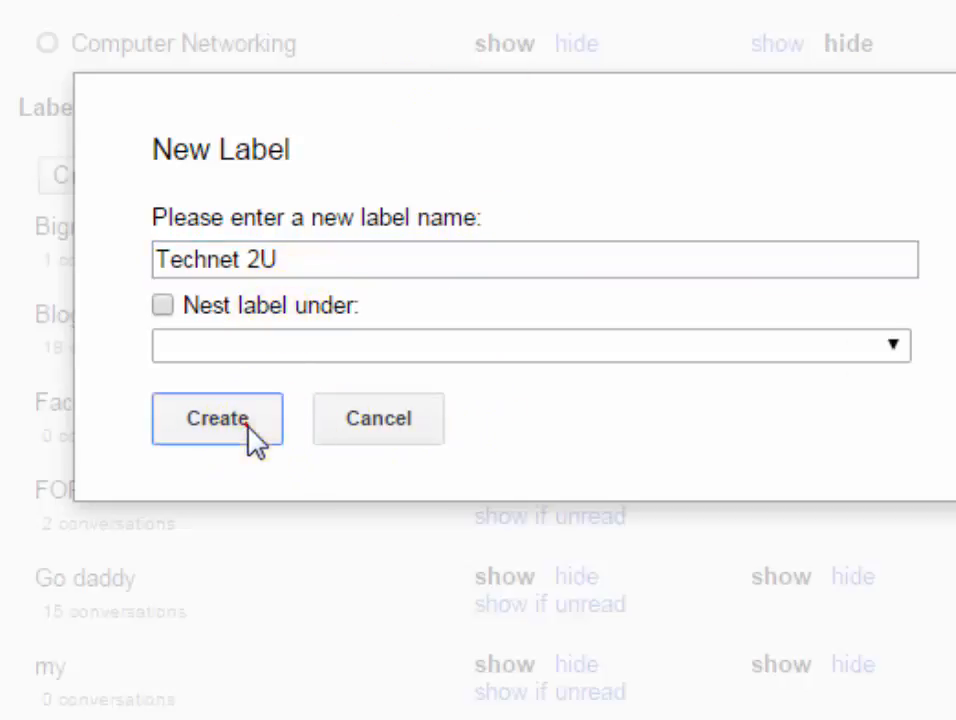
click(216, 418)
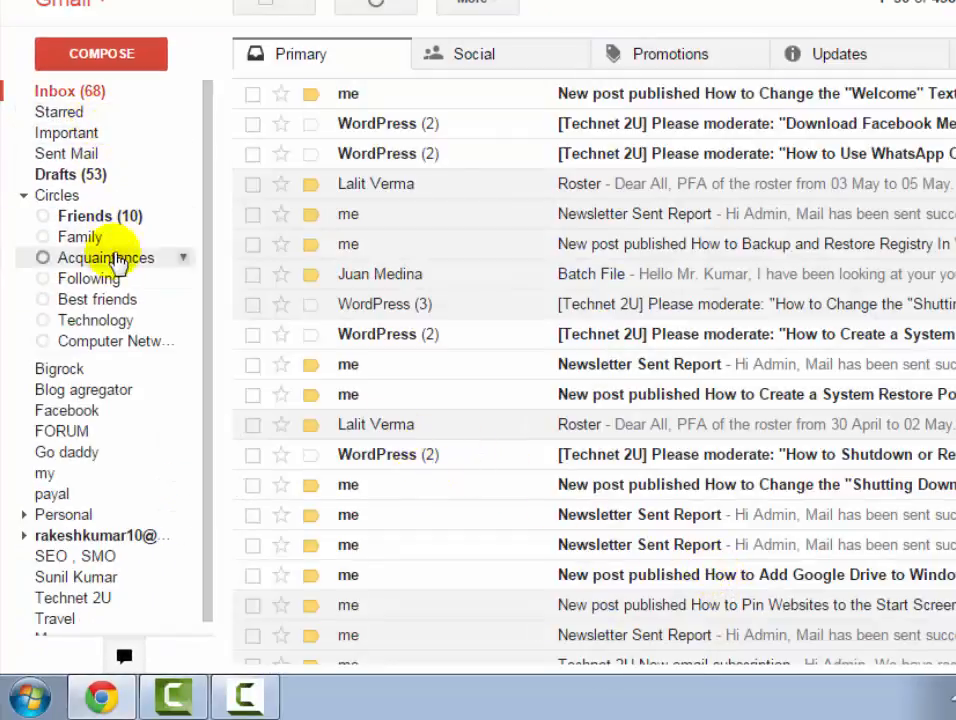
mouse_move(190, 290)
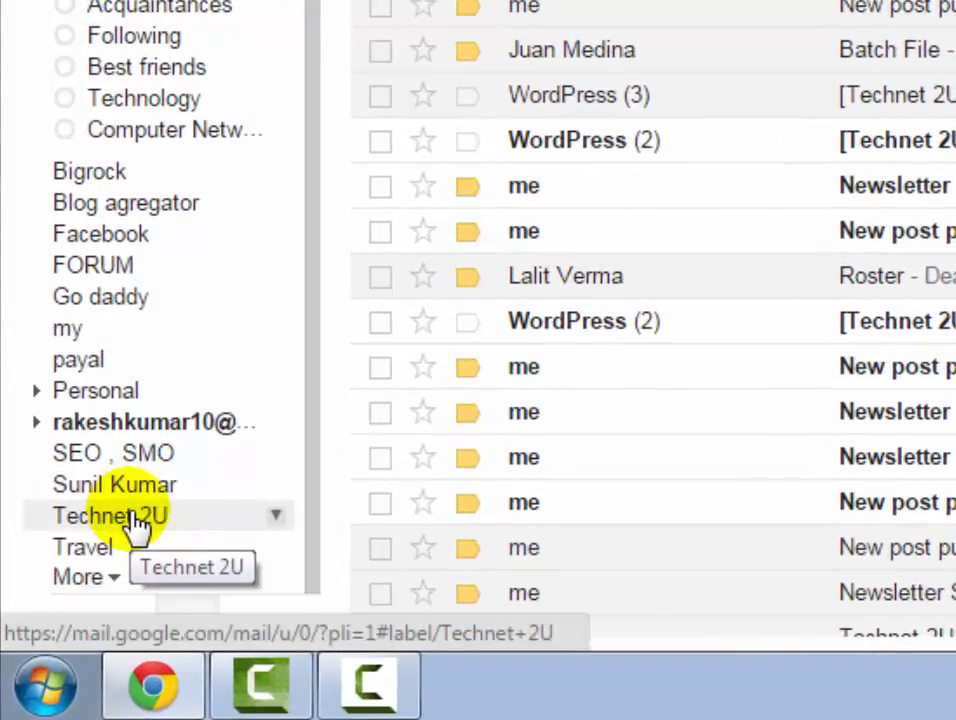
Step: View the empty Technet 2U label from the left label list
click(110, 516)
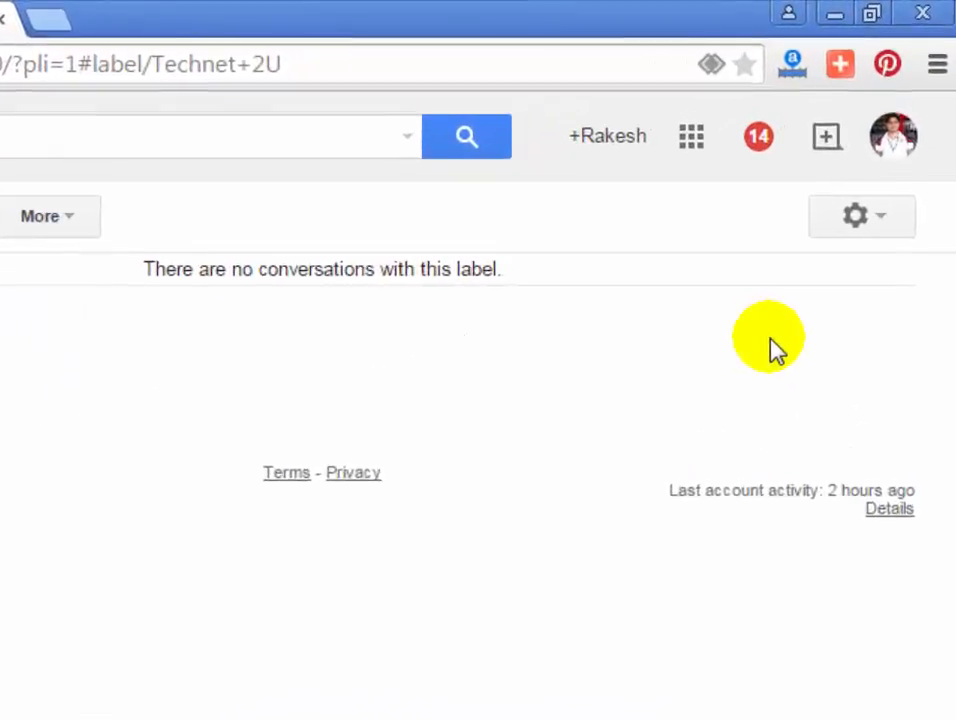
mouse_move(838, 256)
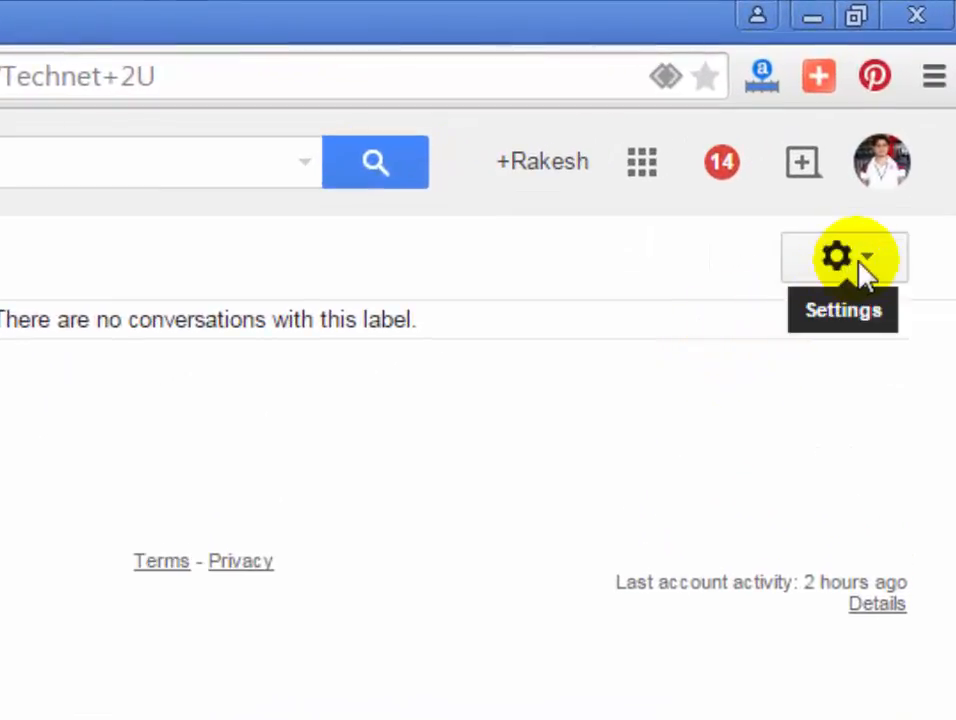
Step: Start a blank new filter from the Filters settings tab
click(836, 256)
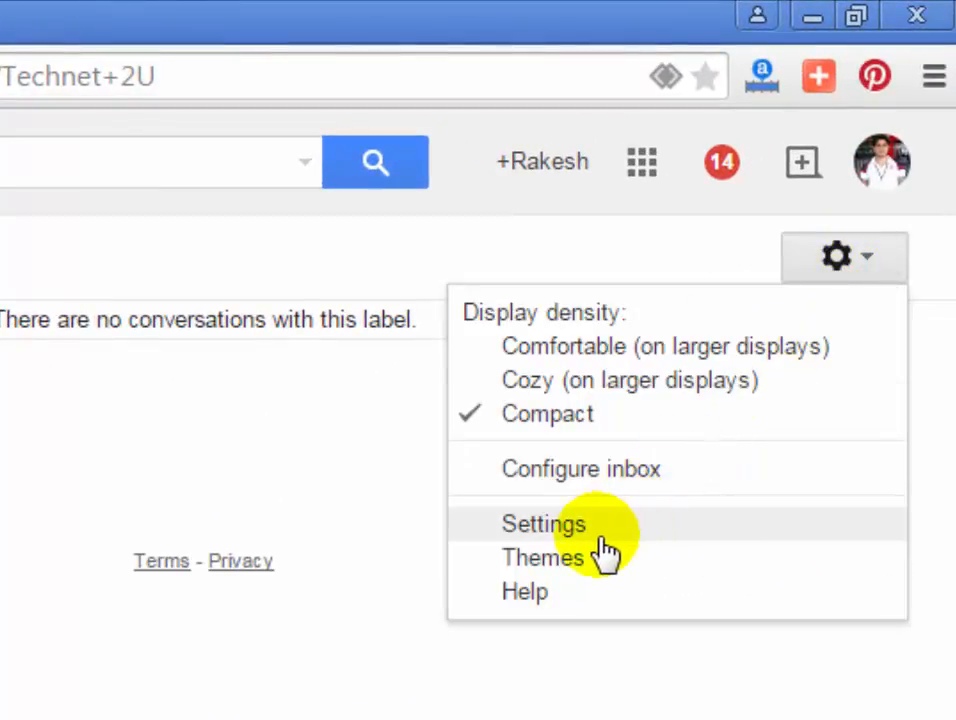
click(544, 524)
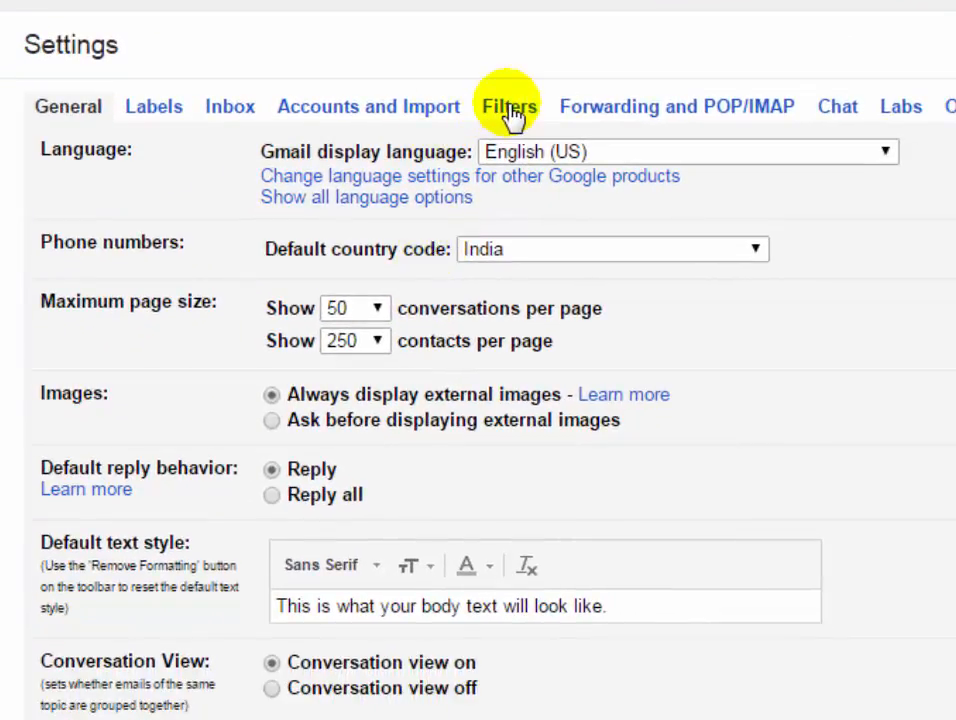
click(508, 106)
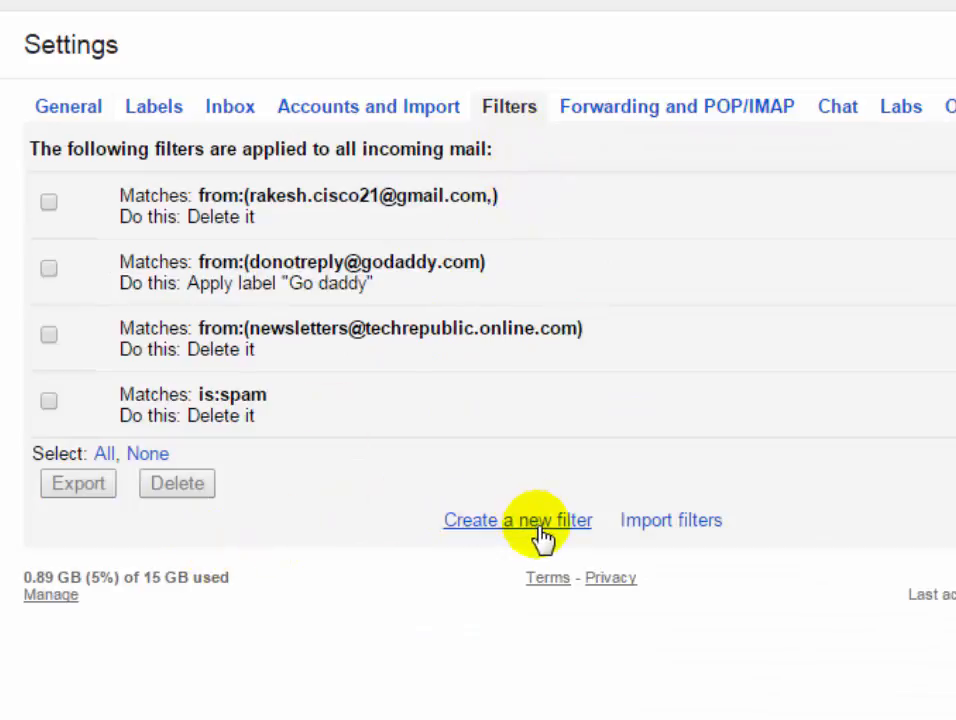
click(516, 520)
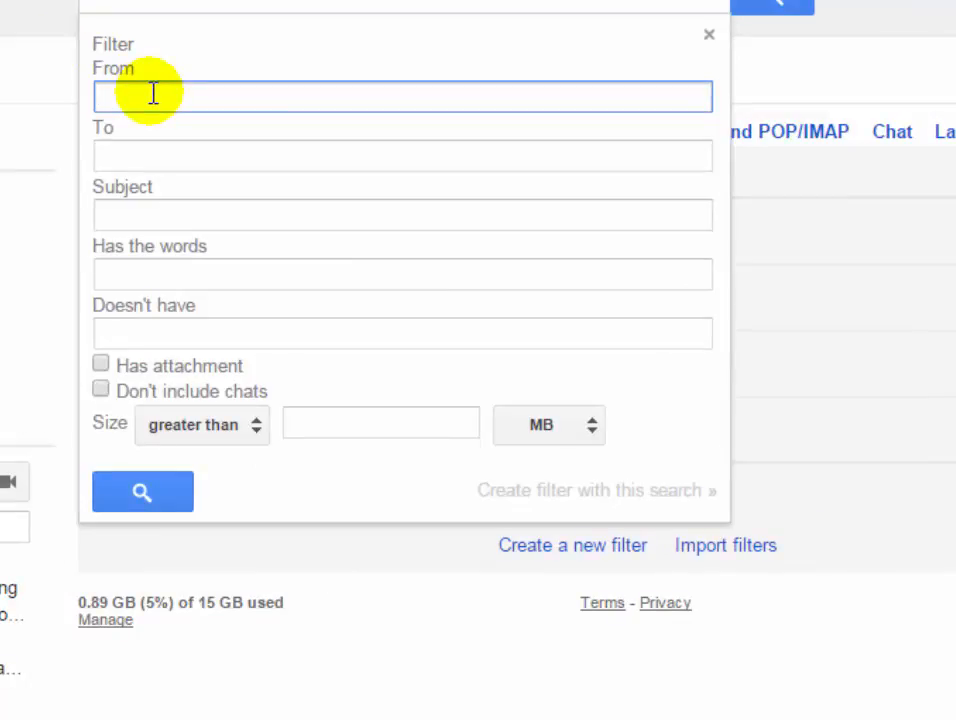
mouse_move(36, 250)
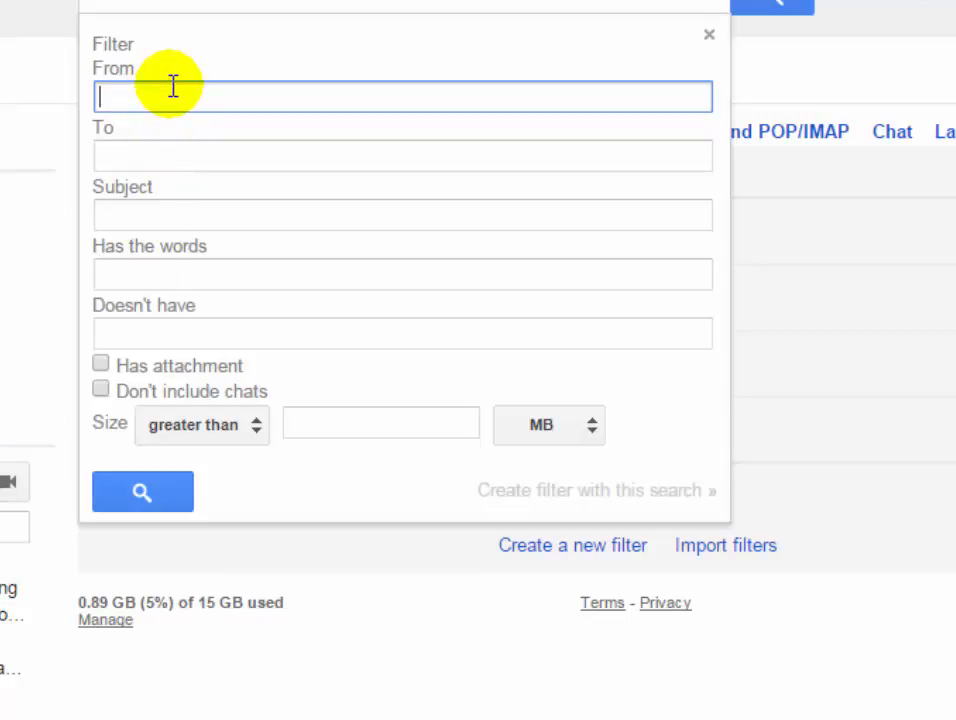
text(rakesh@t)
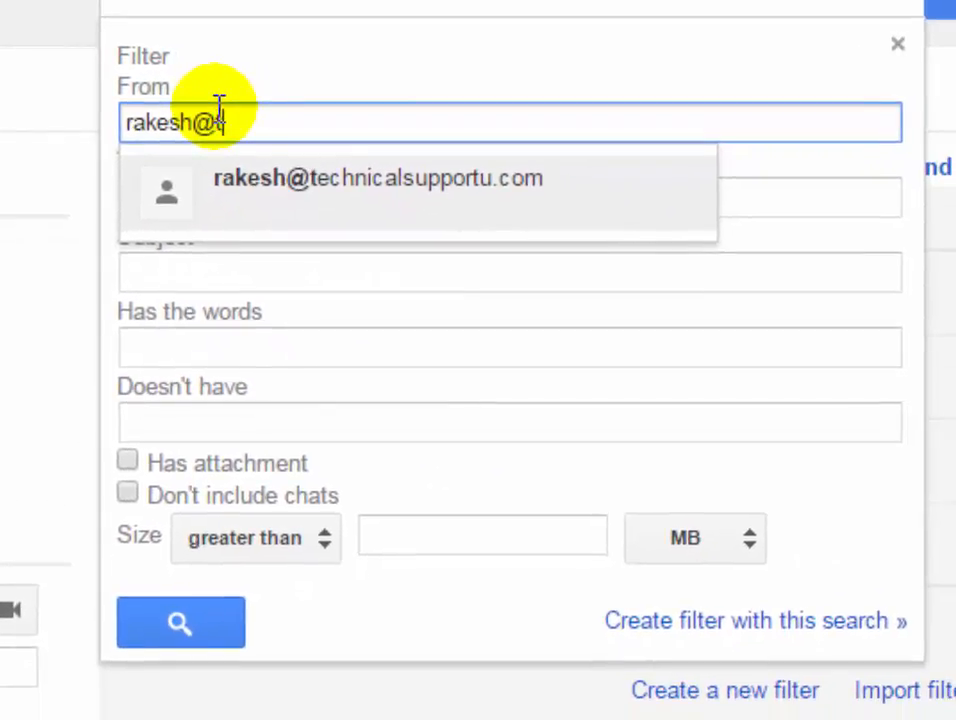
click(378, 178)
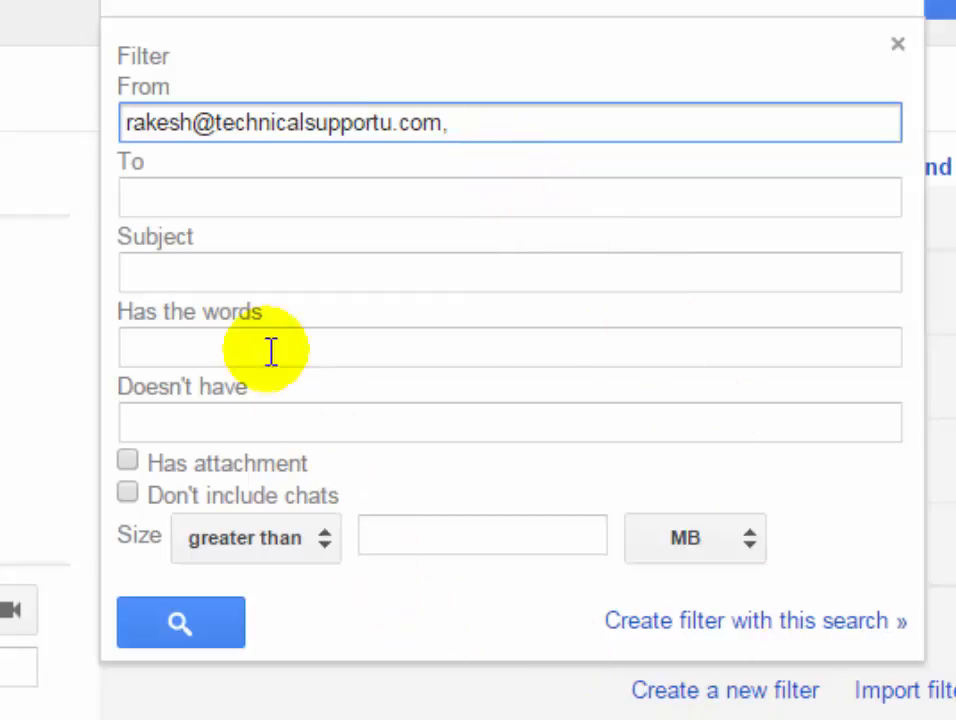
click(508, 272)
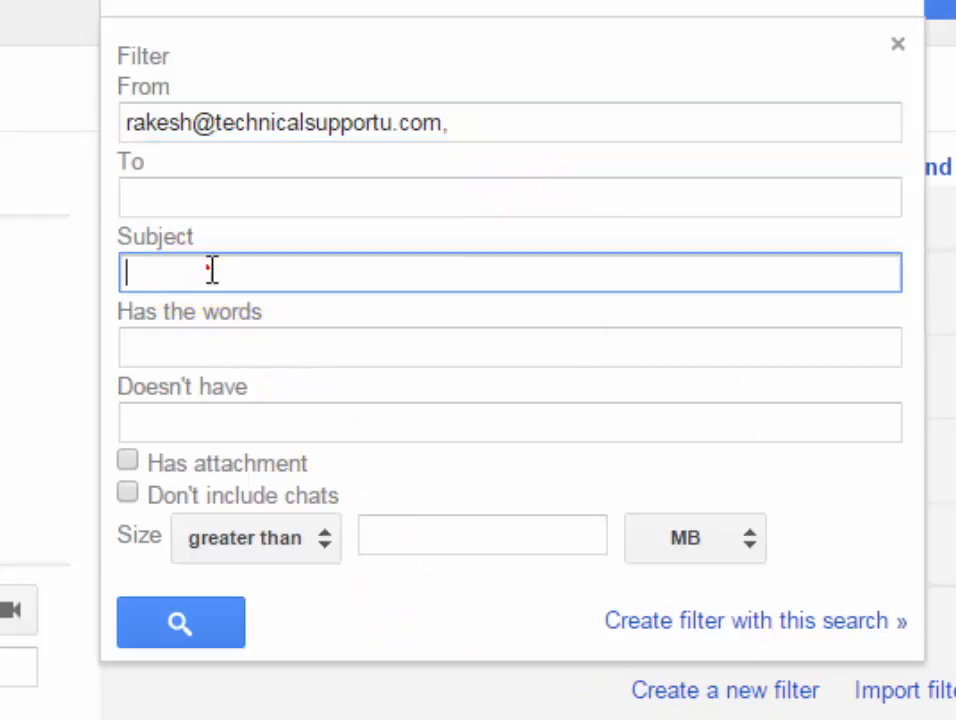
mouse_move(456, 288)
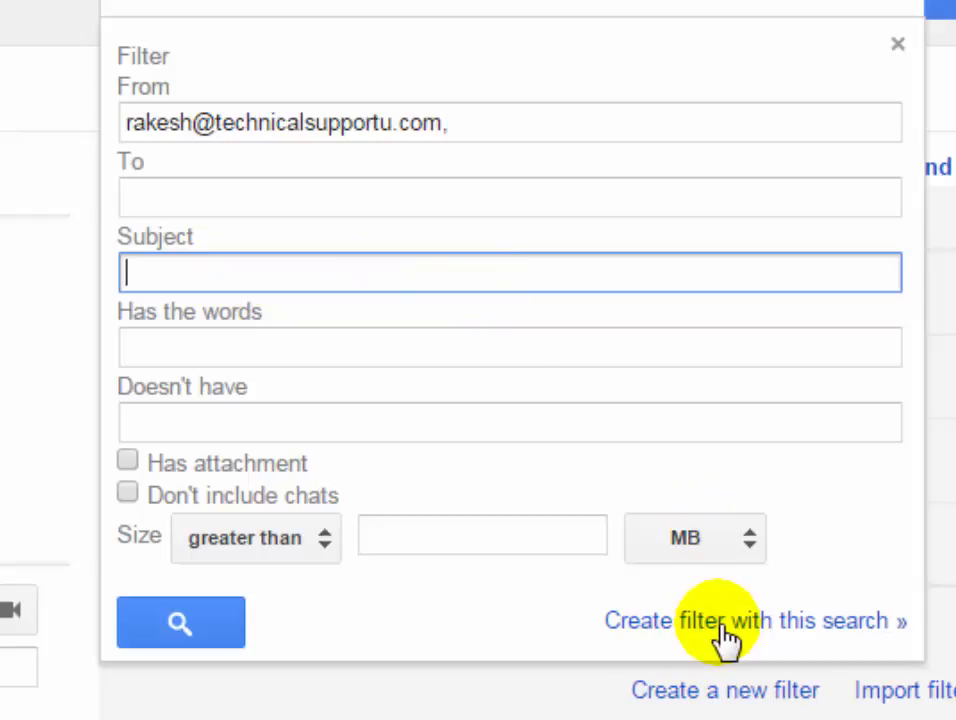
Step: Proceed to filter actions and choose to apply the Technet 2U label
click(756, 620)
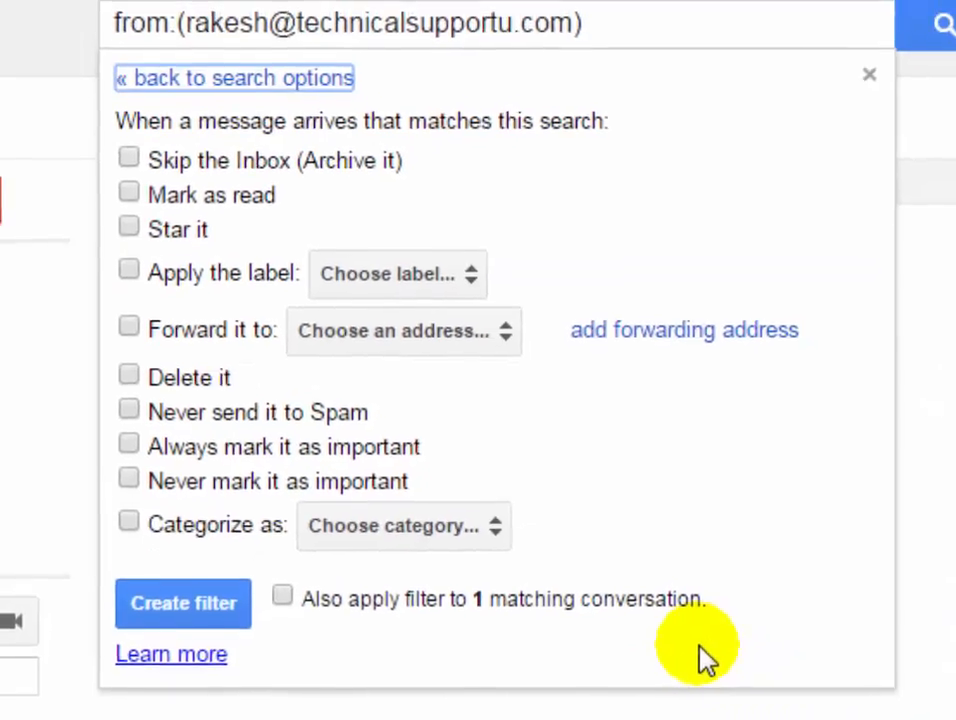
click(128, 272)
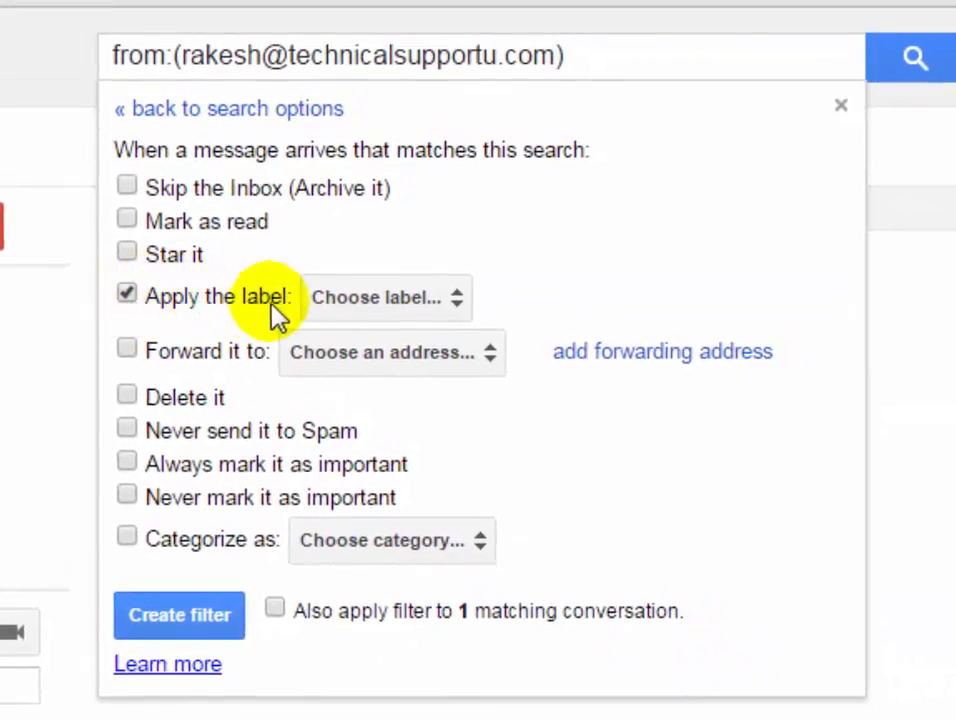
click(384, 296)
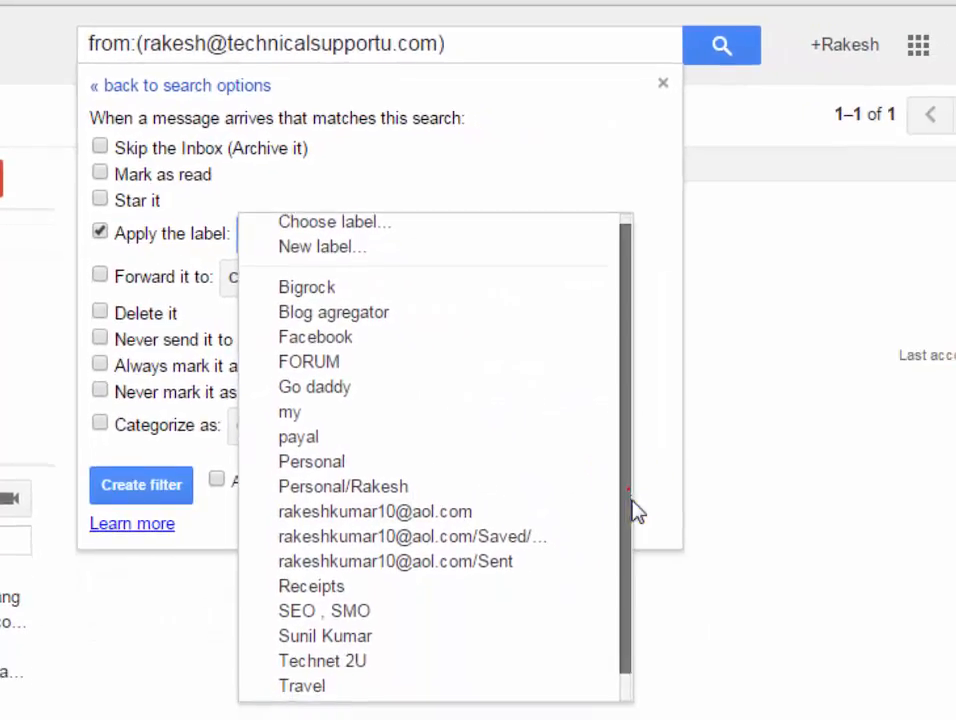
click(324, 660)
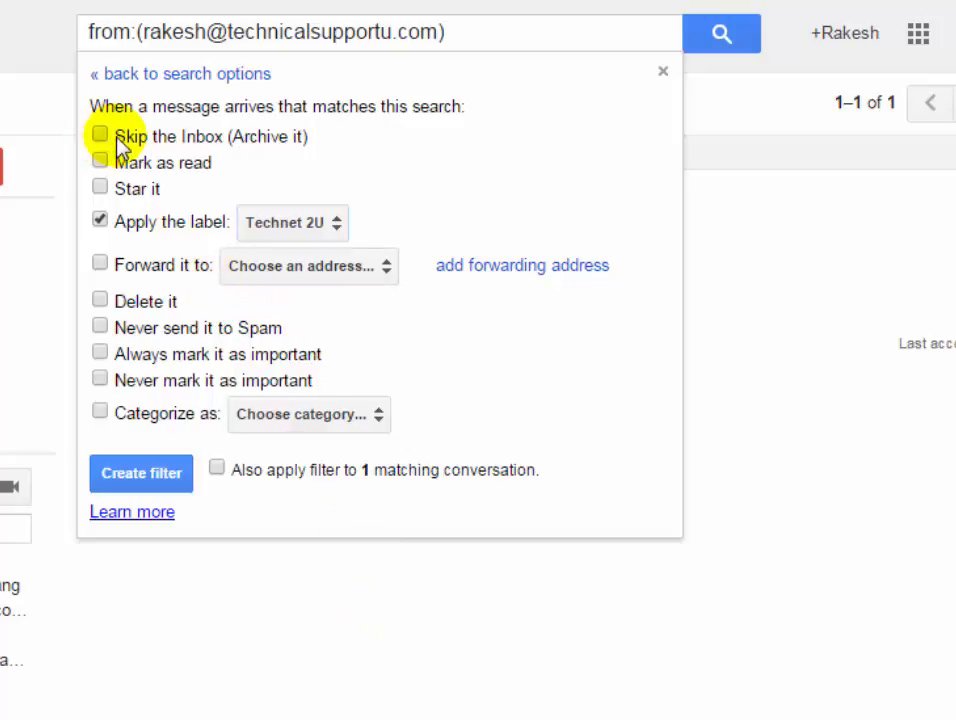
Step: Leave Skip the Inbox off, include the existing matching conversation, and create the filter
click(100, 136)
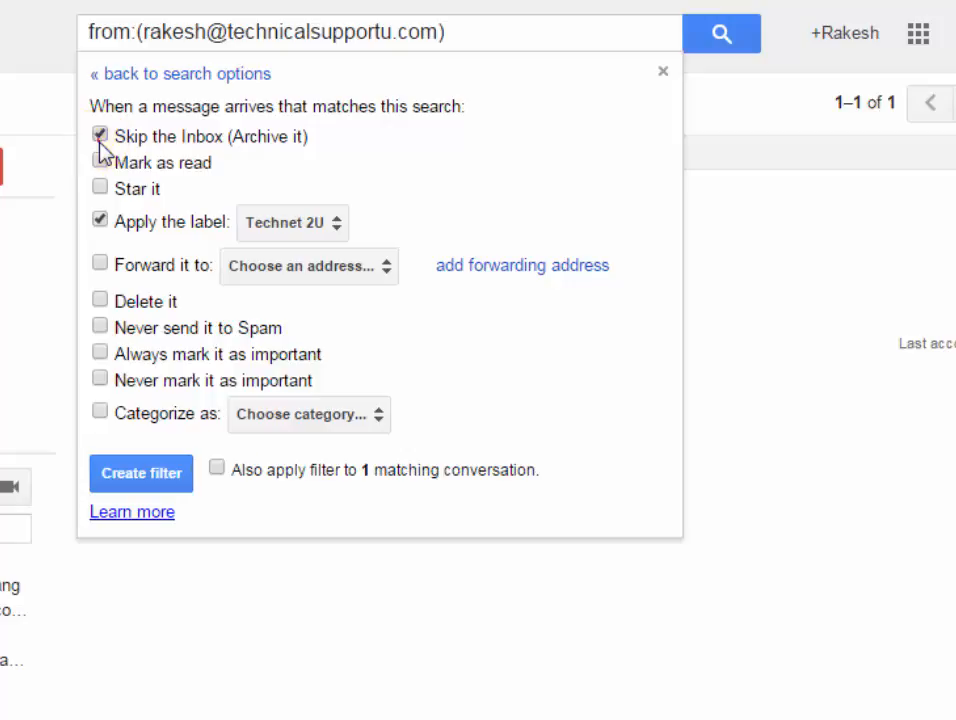
click(100, 136)
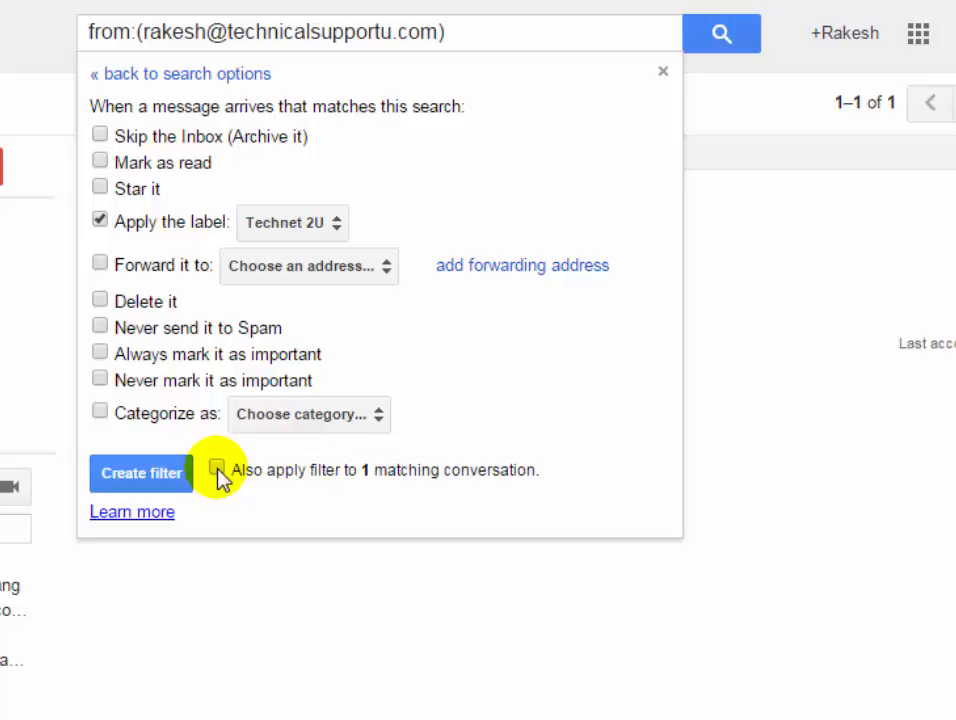
click(216, 470)
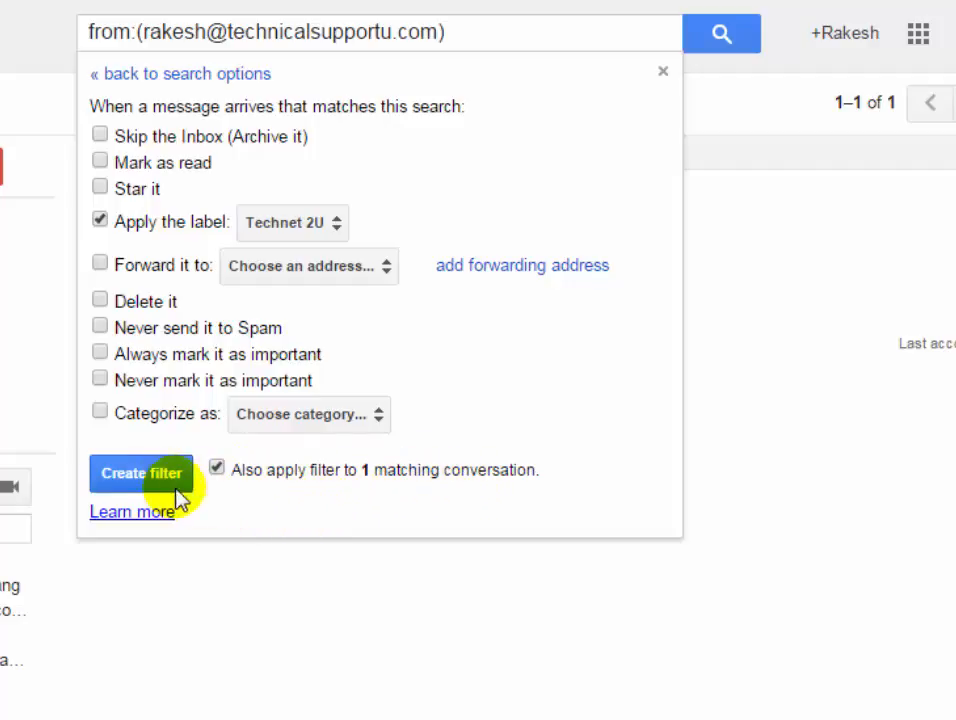
click(140, 472)
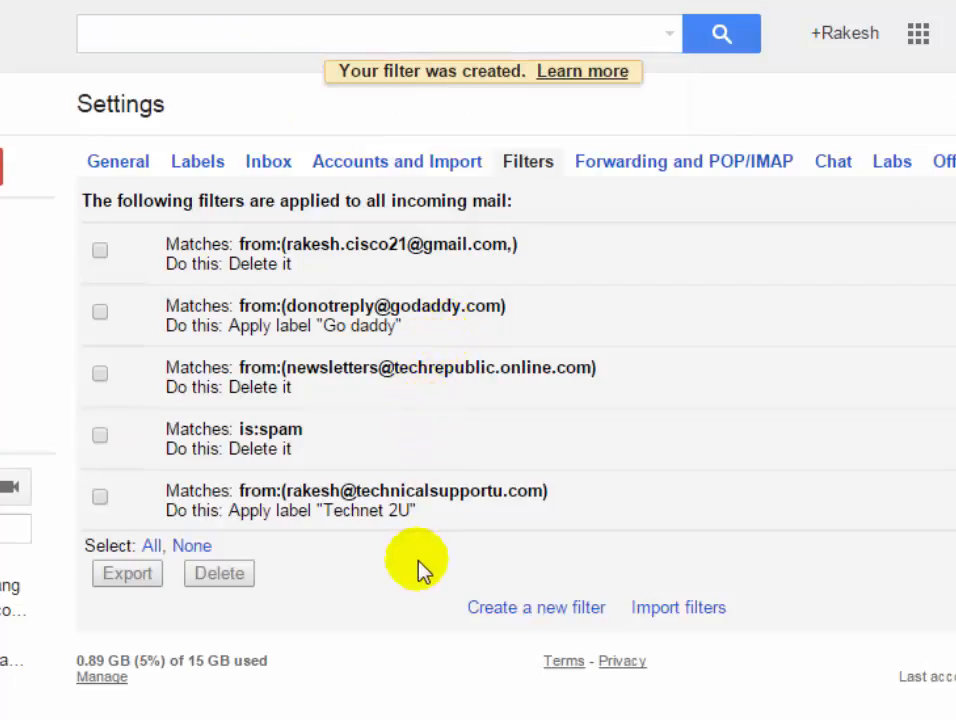
mouse_move(138, 696)
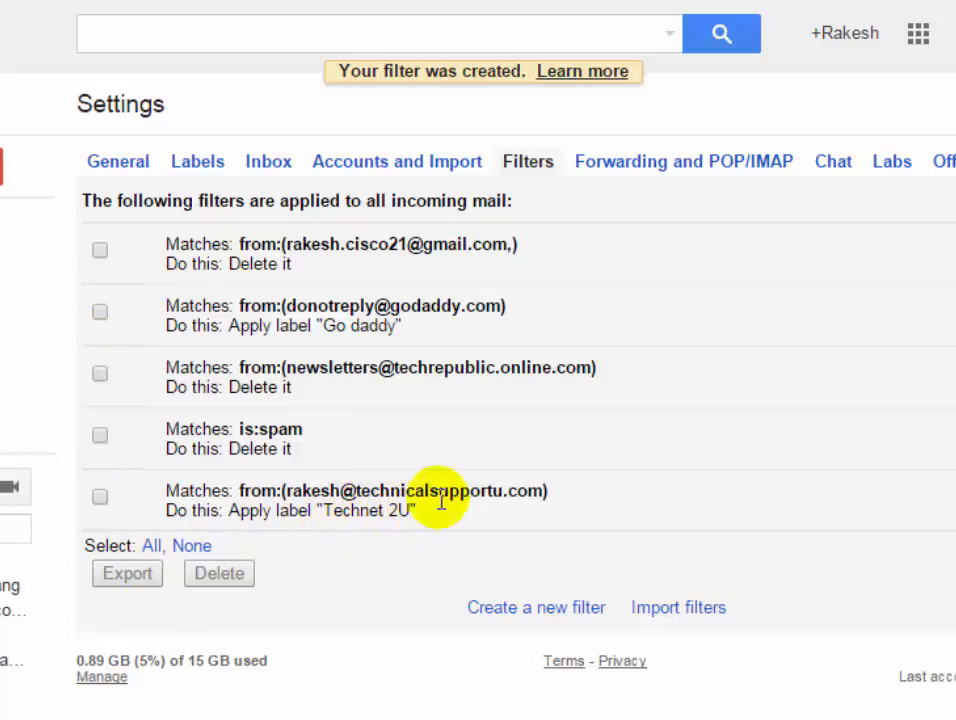
mouse_move(490, 516)
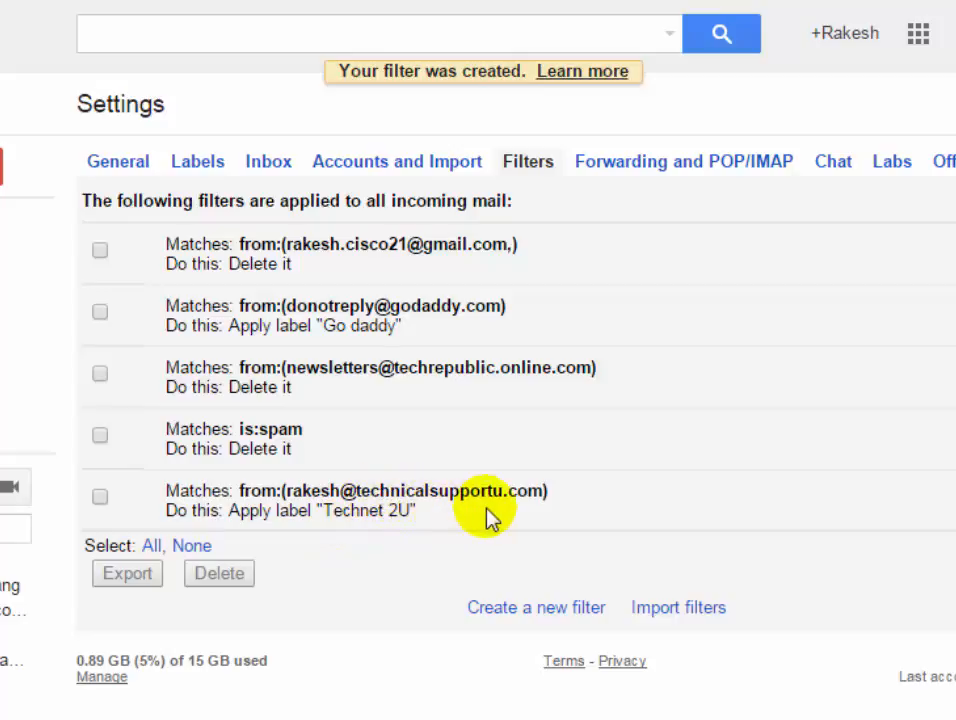